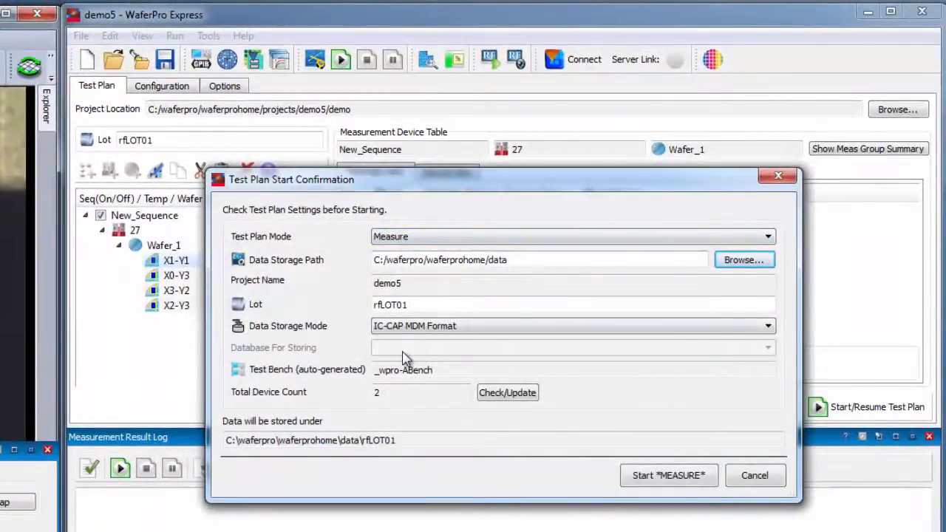
pyautogui.moveTo(610, 473)
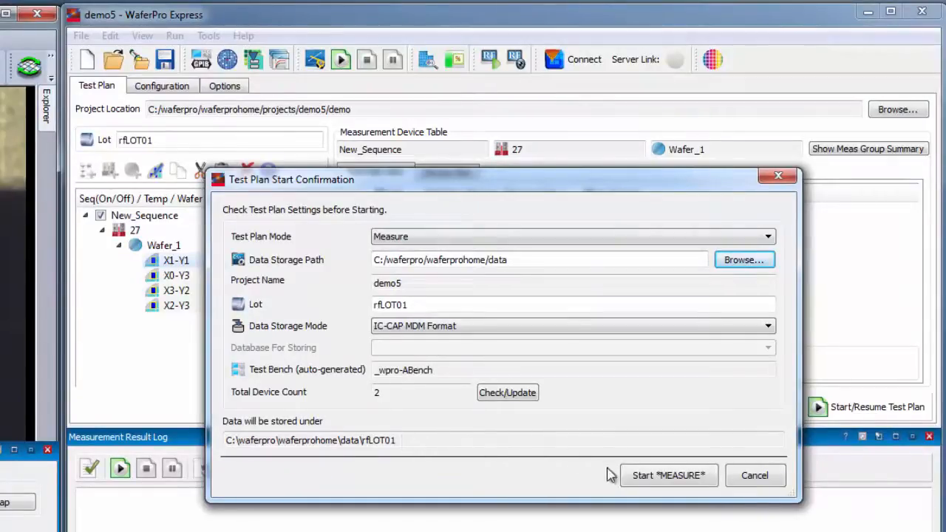
# - Start the Measure run for lot rfLOT01 with data stored in MDM format
pyautogui.click(668, 475)
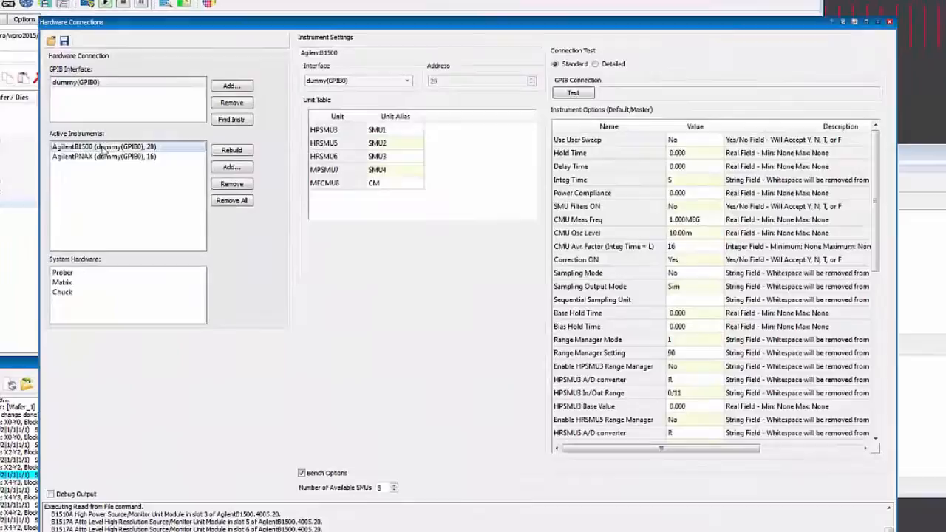
pyautogui.moveTo(542, 247)
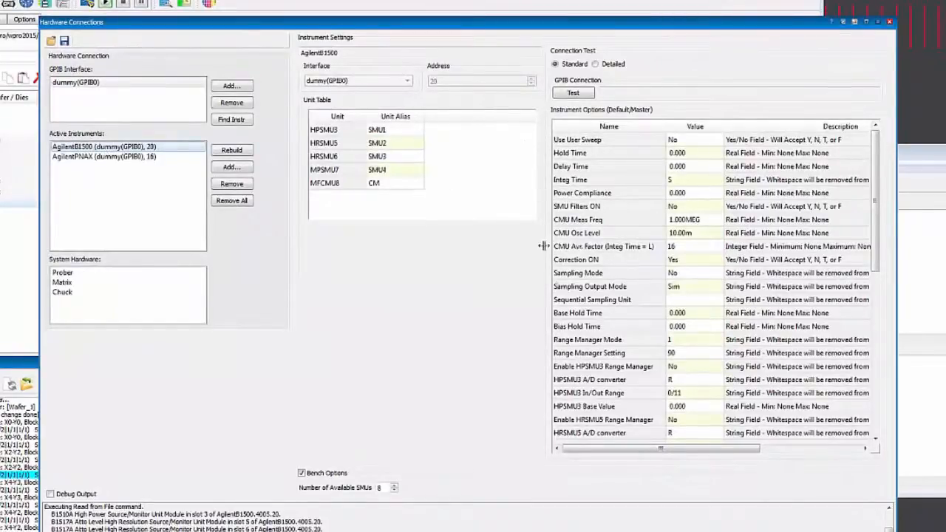
# - Browse the instrument library from Hardware Connections and review the available instruments
pyautogui.click(104, 156)
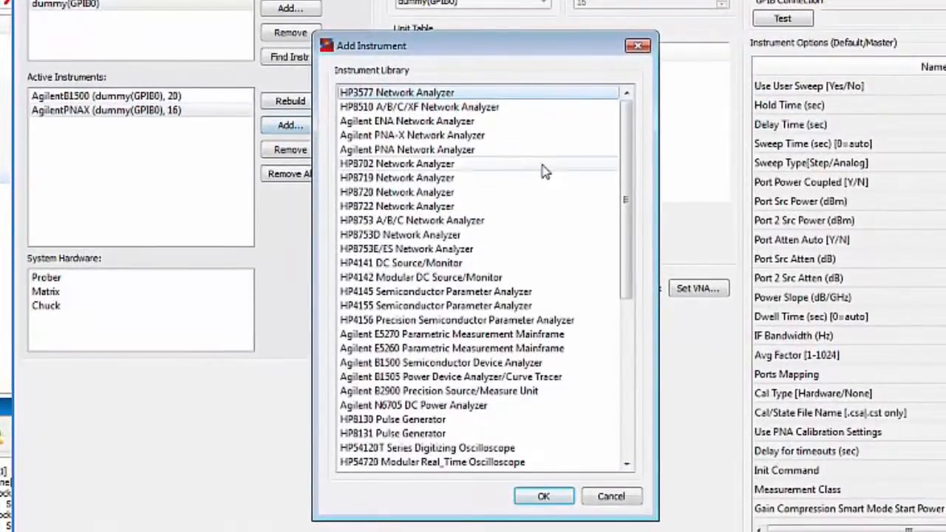
pyautogui.moveTo(624, 170)
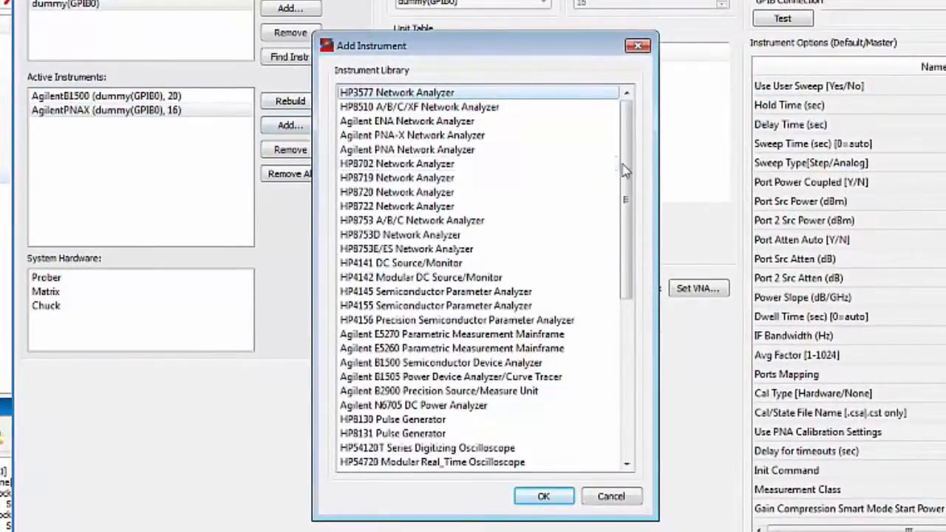
pyautogui.scroll(-3)
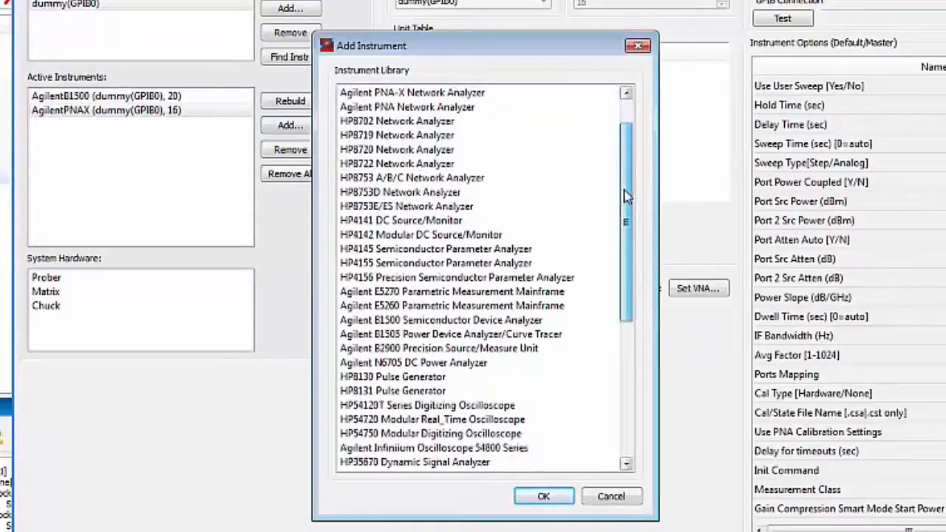
pyautogui.scroll(-3)
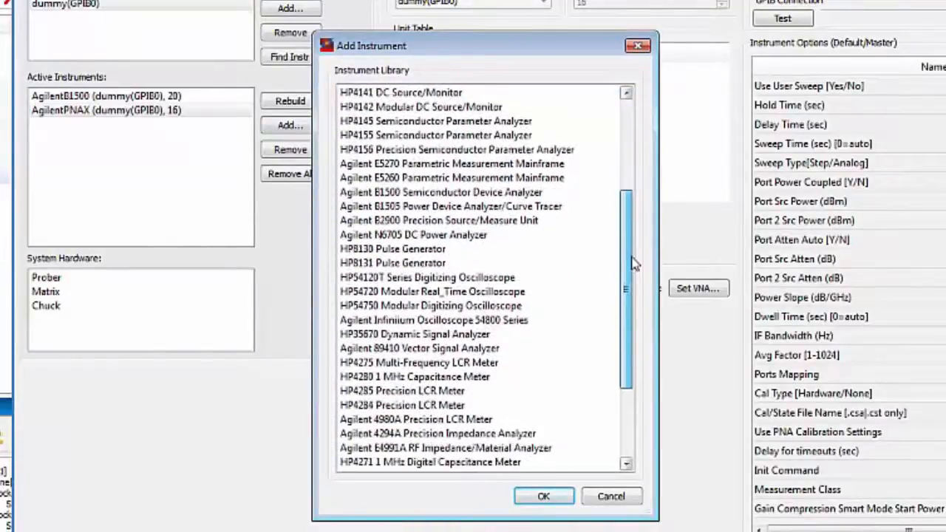
pyautogui.scroll(-3)
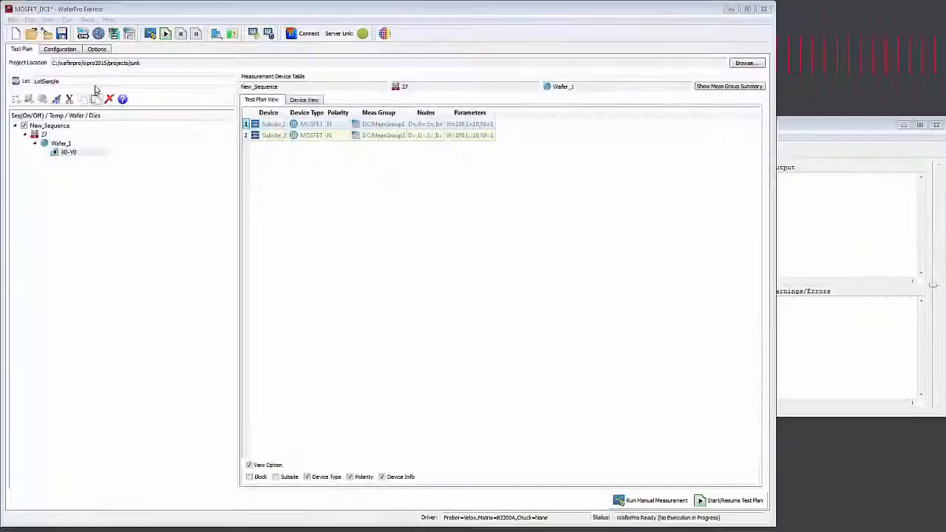
# - Show the myReticle wafer map and add a die near the wafer centre as target die for Wafer_1
pyautogui.click(29, 20)
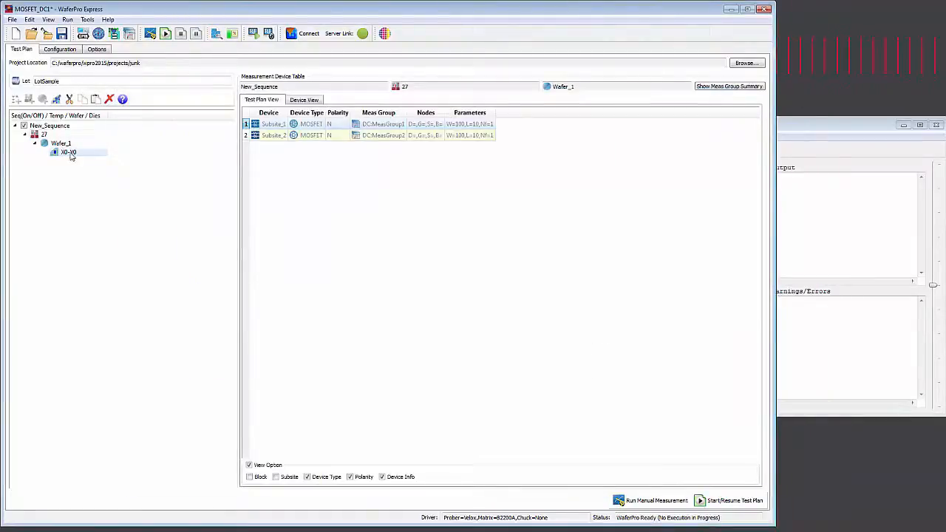
pyautogui.click(98, 33)
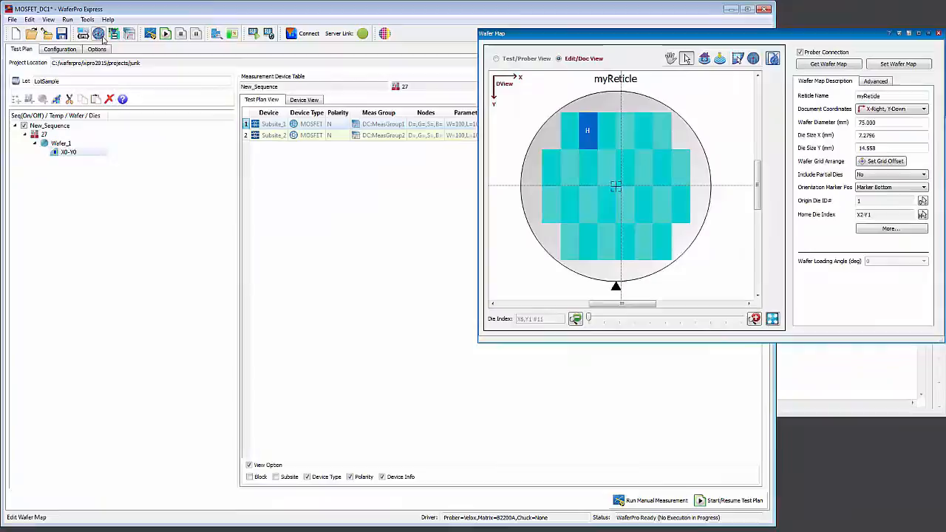
pyautogui.moveTo(613, 33); pyautogui.dragTo(477, 53)
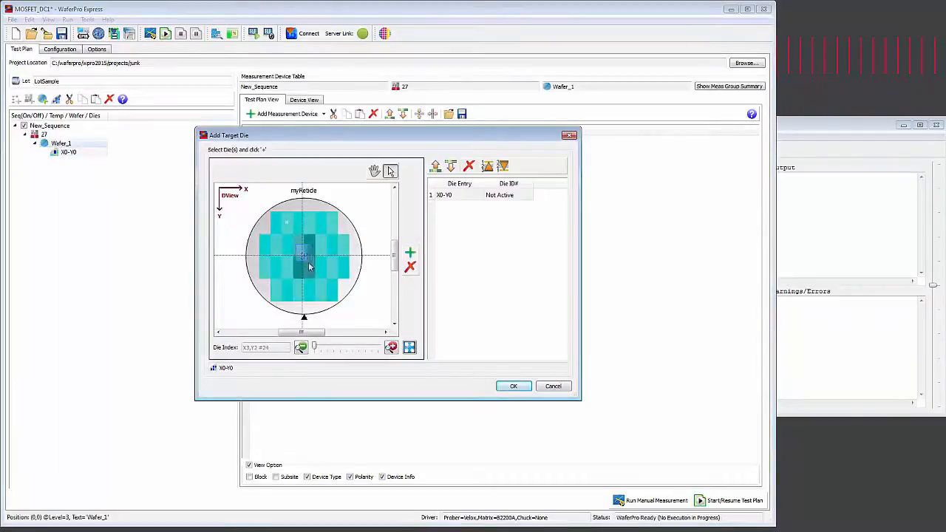
pyautogui.click(513, 386)
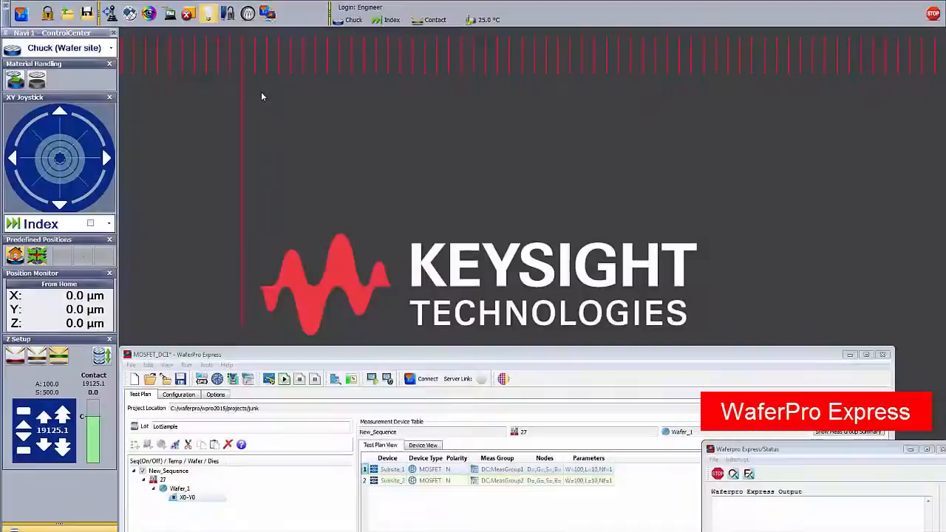
pyautogui.moveTo(268, 13)
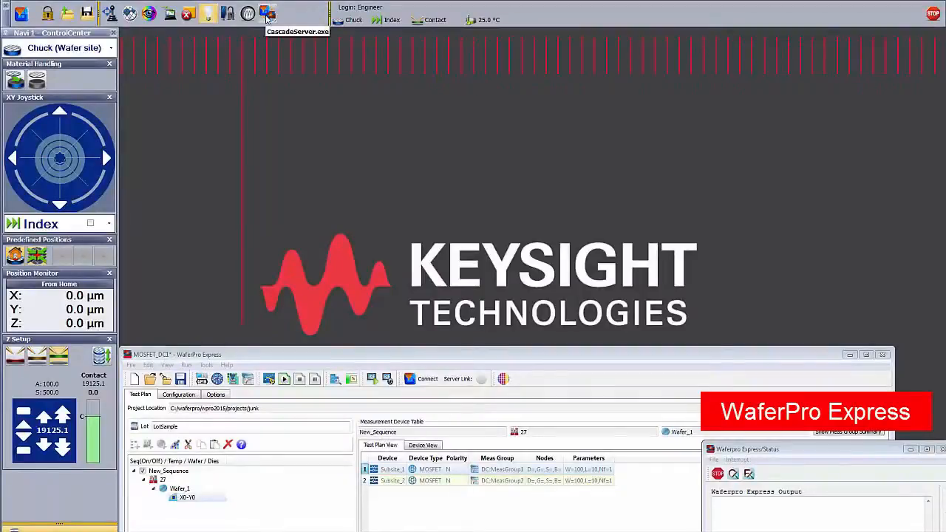
# - Launch CascadeServer.exe and connect WaferPro Express to the prober server, giving a green server link
pyautogui.click(268, 13)
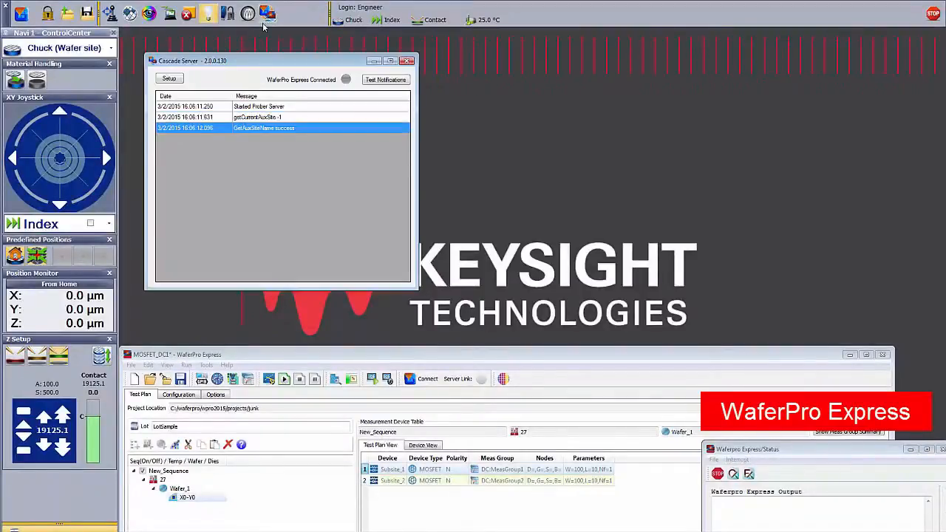
pyautogui.moveTo(391, 291)
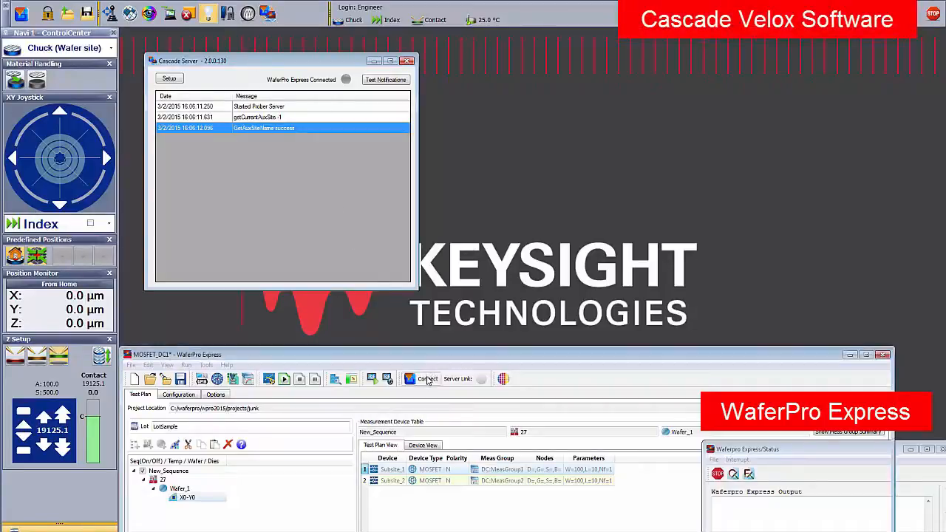
pyautogui.click(427, 379)
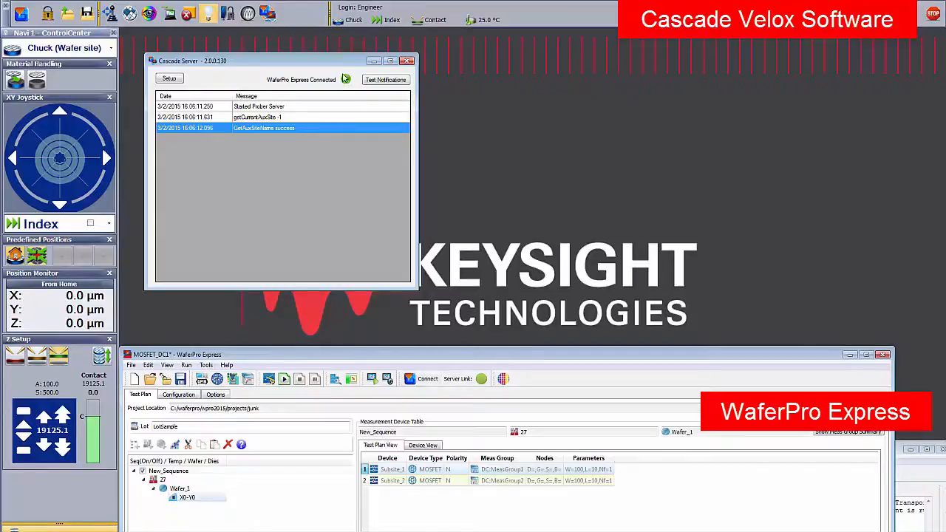
pyautogui.click(407, 61)
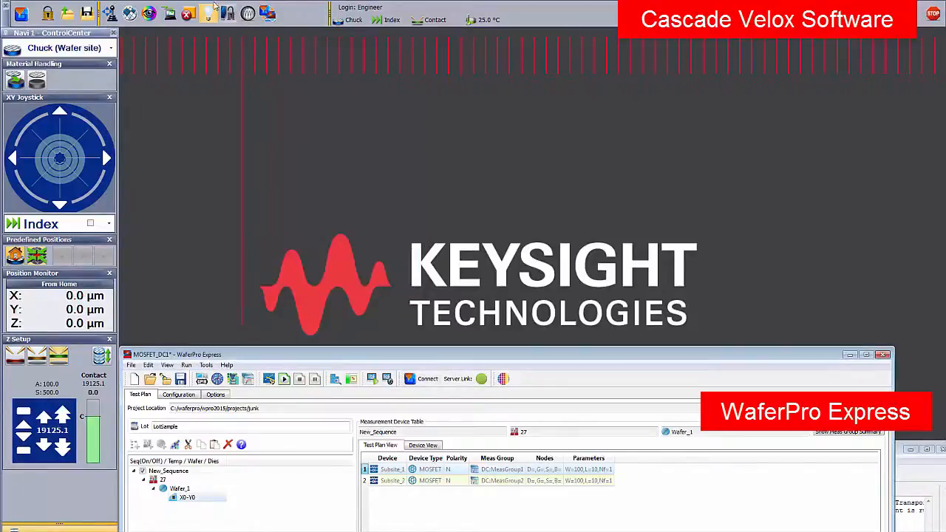
pyautogui.moveTo(129, 13)
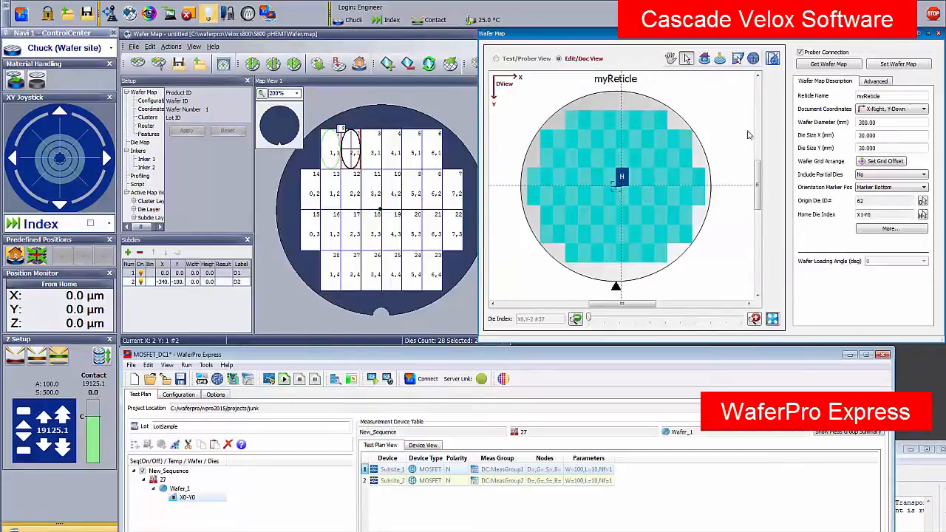
# - Fetch the die layout from the prober with Get Wafer Map to synchronize Wafer_1's map
pyautogui.click(828, 64)
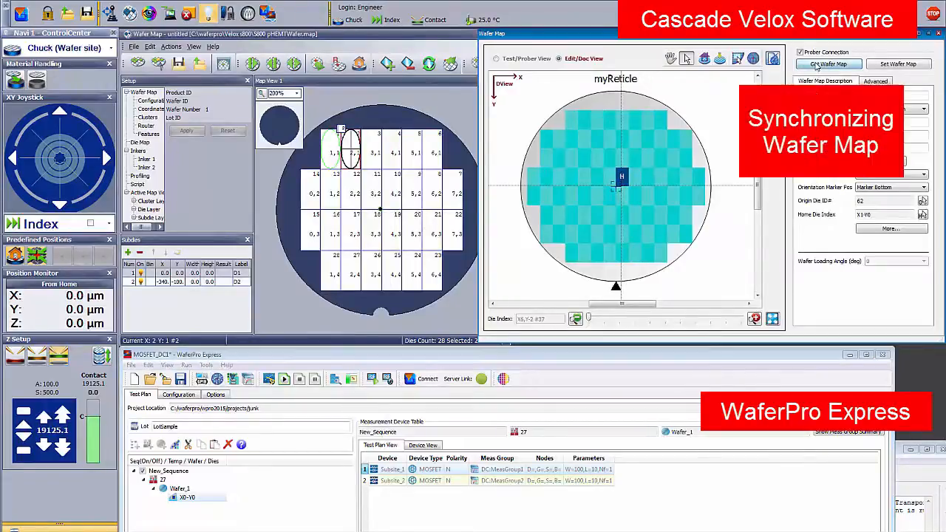
pyautogui.click(828, 63)
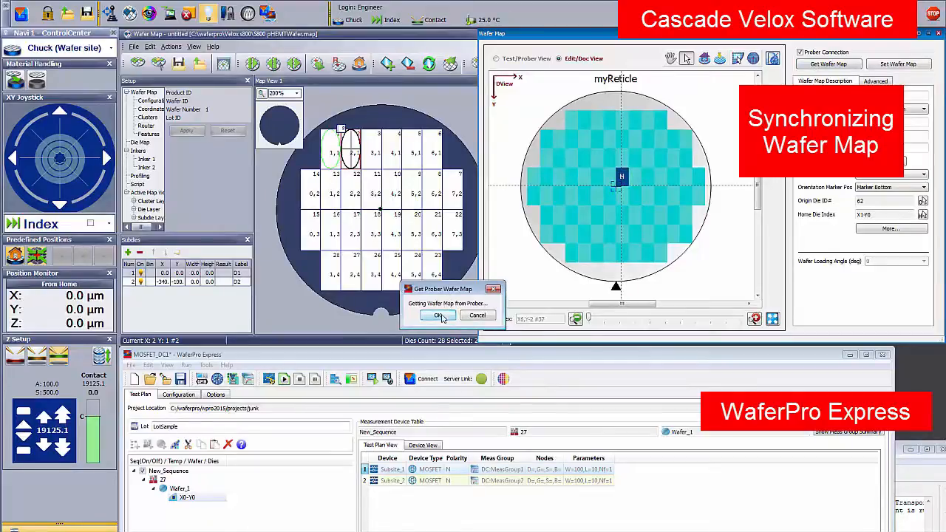
pyautogui.click(439, 315)
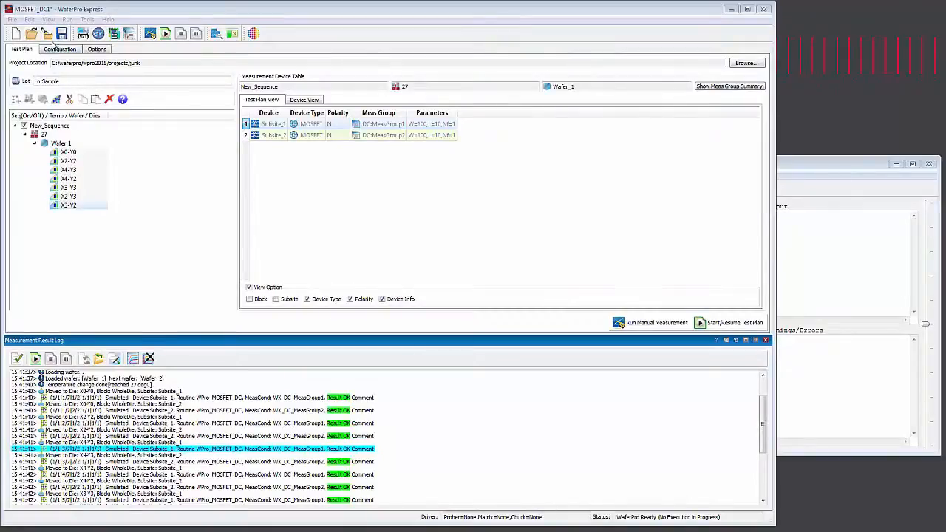
# - Duplicate WPro_MOSFET_DC as WPro_MOSFET_DC_3 in the Routine Editor and select its IdVg_Vlin setup
pyautogui.click(29, 19)
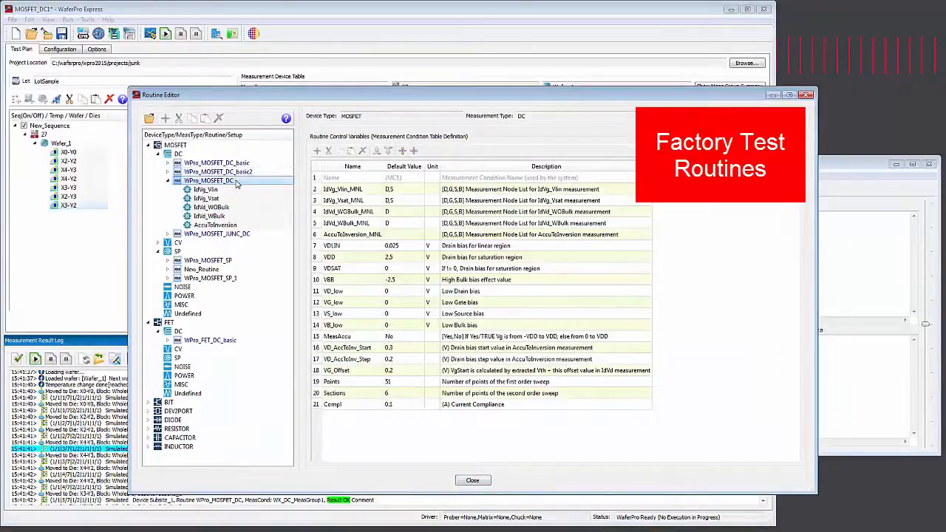
pyautogui.moveTo(190, 120)
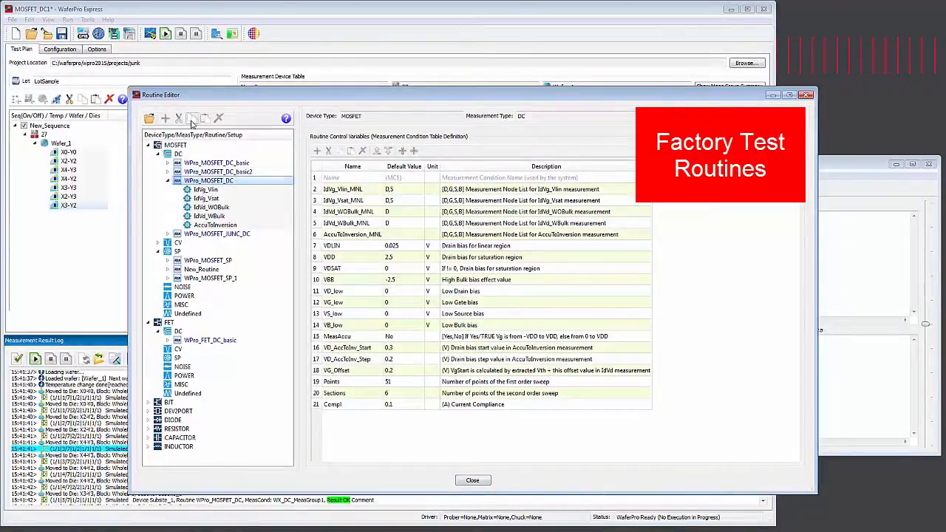
pyautogui.click(164, 119)
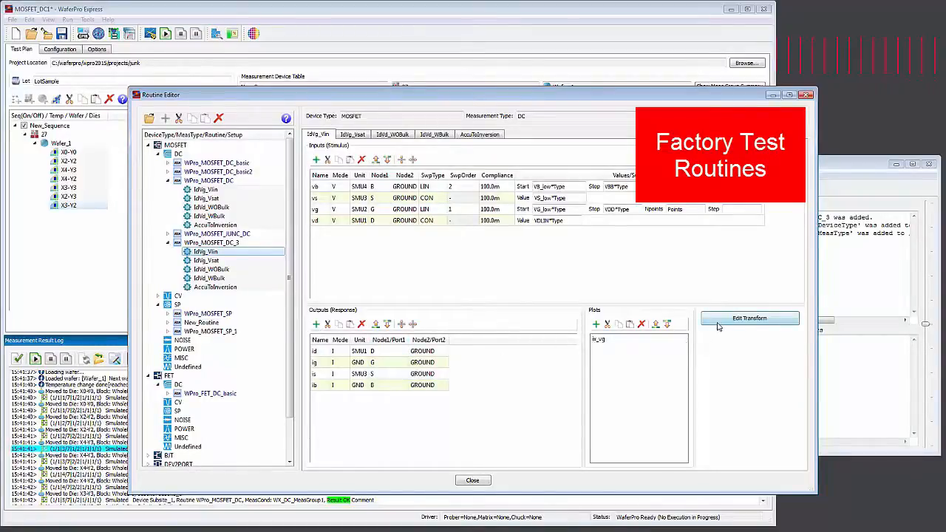
pyautogui.click(750, 318)
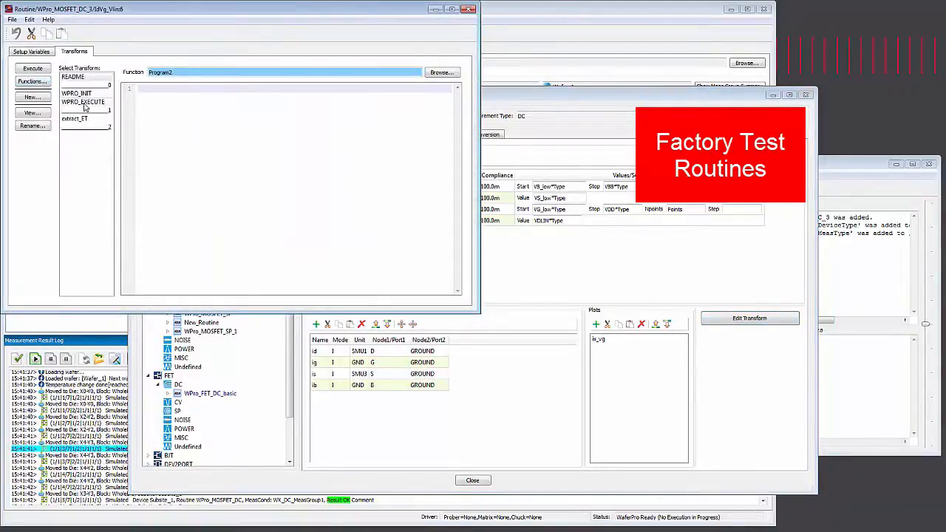
# - Read through the extract_ET and WPRO_EXECUTE transform scripts, then close the transform window
pyautogui.click(75, 118)
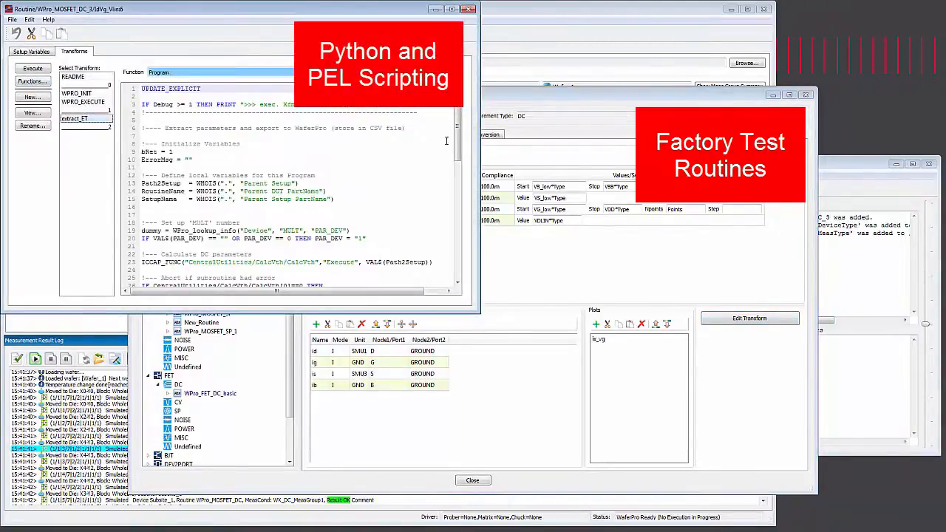
pyautogui.scroll(-3)
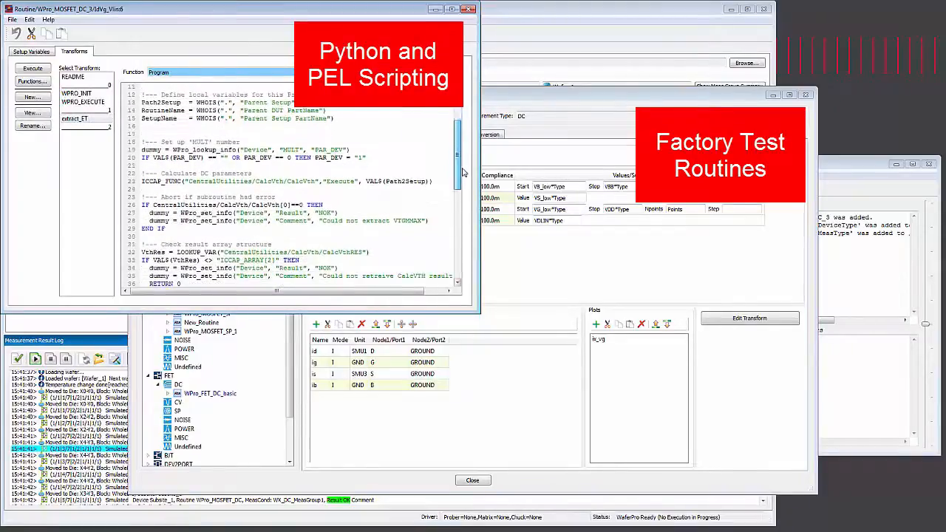
pyautogui.scroll(-3)
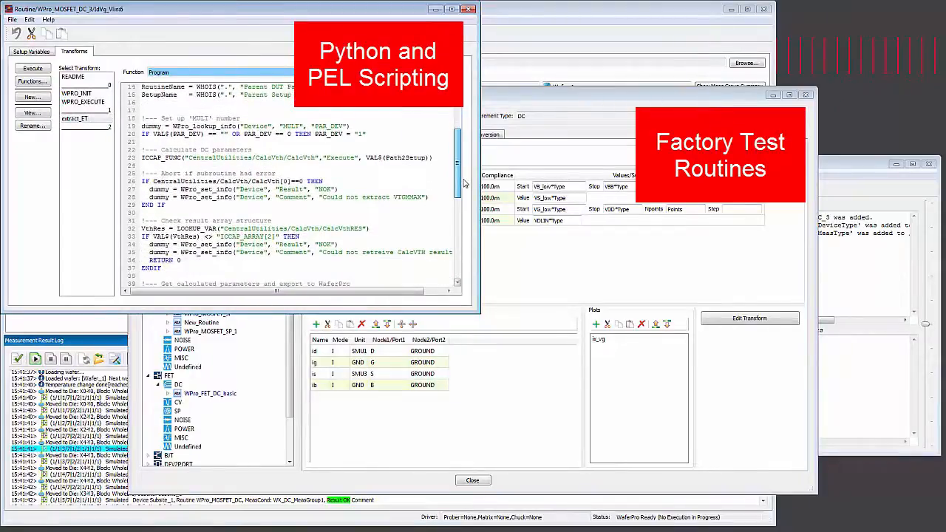
pyautogui.scroll(-3)
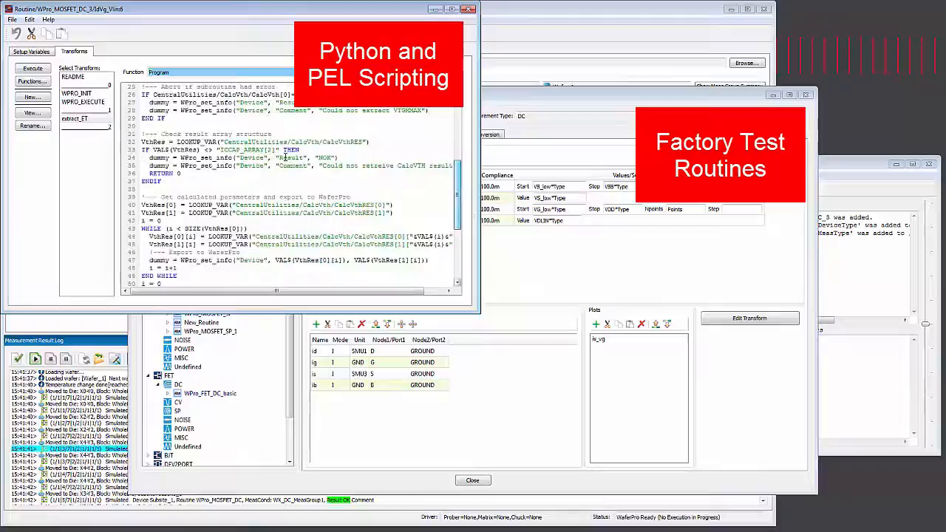
pyautogui.click(83, 102)
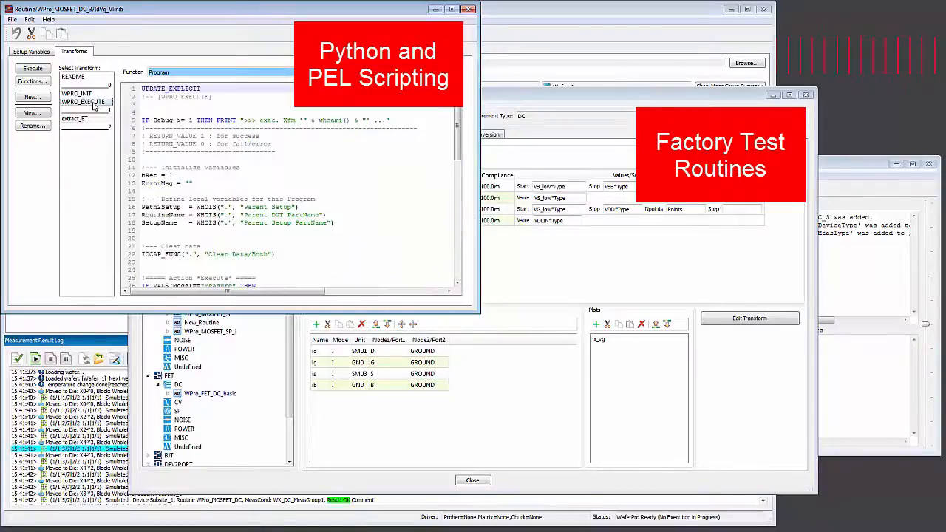
pyautogui.scroll(-3)
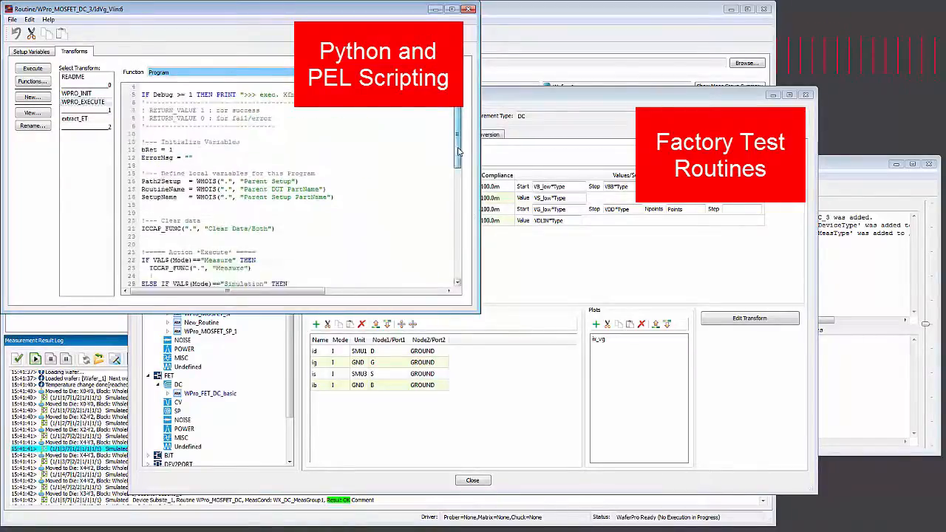
pyautogui.scroll(-3)
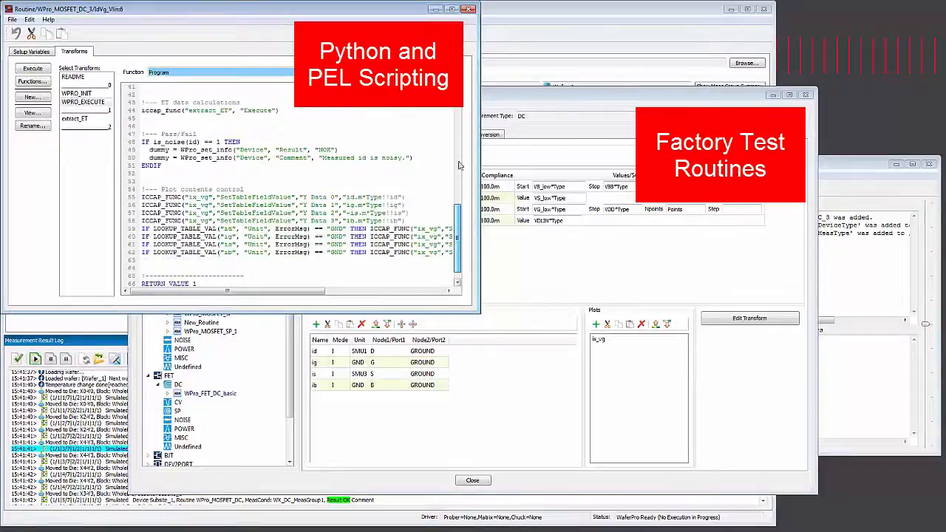
pyautogui.click(467, 9)
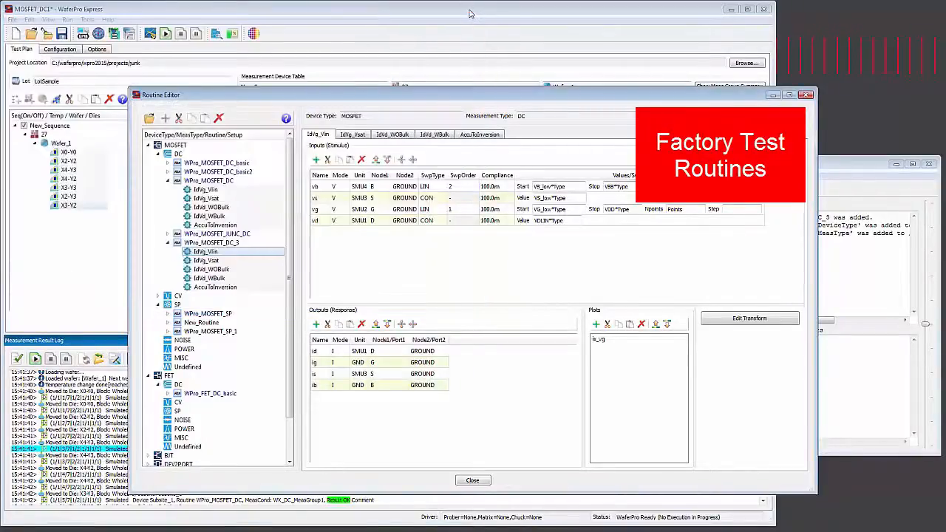
# - Close the Routine Editor and enlarge the MultiPlot window showing transfer and output curves
pyautogui.click(472, 479)
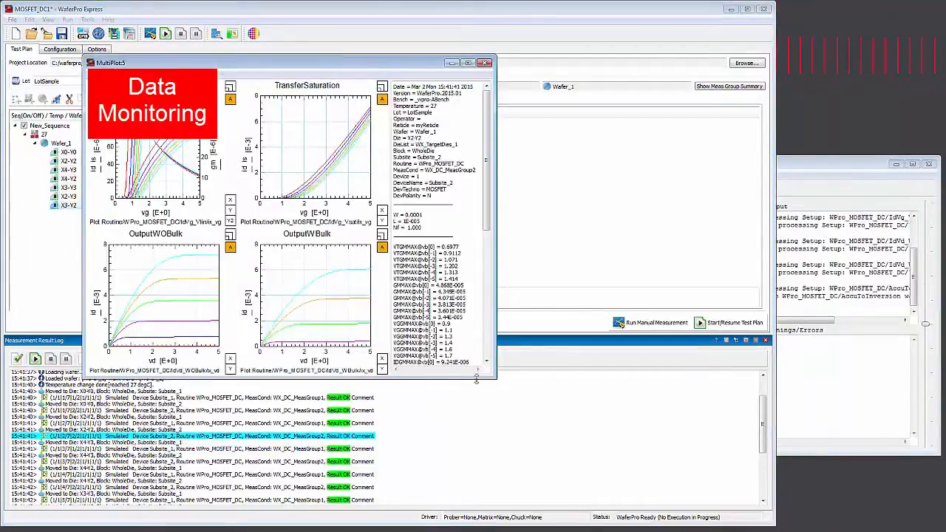
pyautogui.moveTo(496, 381); pyautogui.dragTo(595, 436)
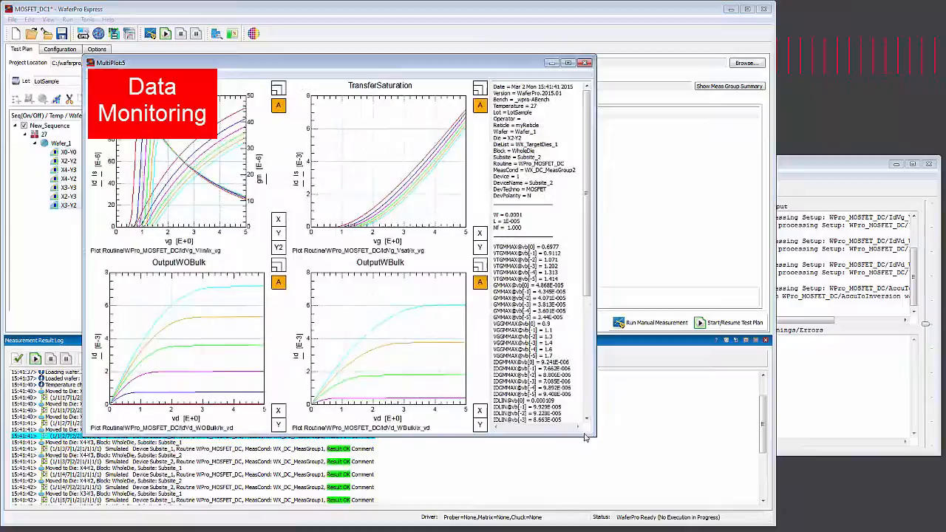